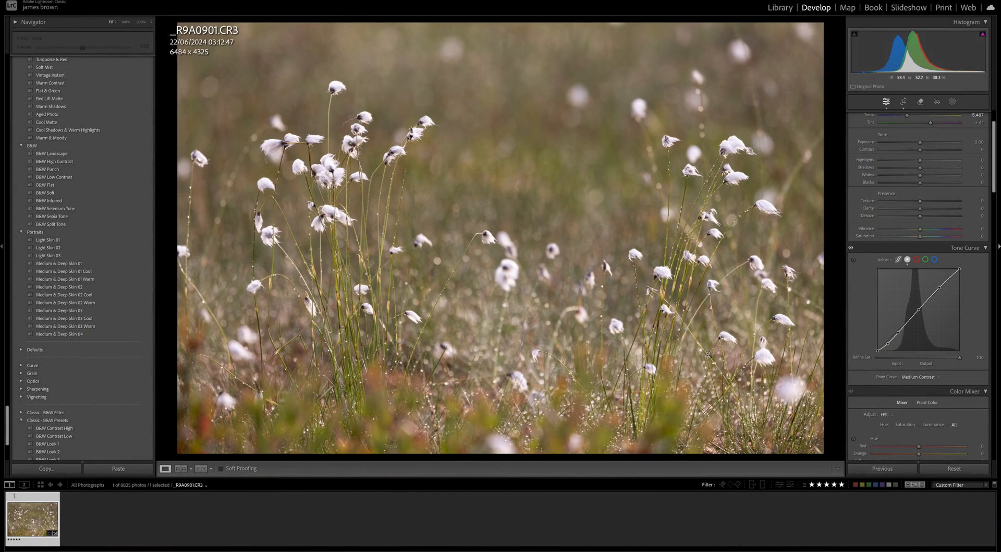
Step: Open the cotton-grass raw photo in Topaz Photo AI through the Edit In menu
right_click(348, 193)
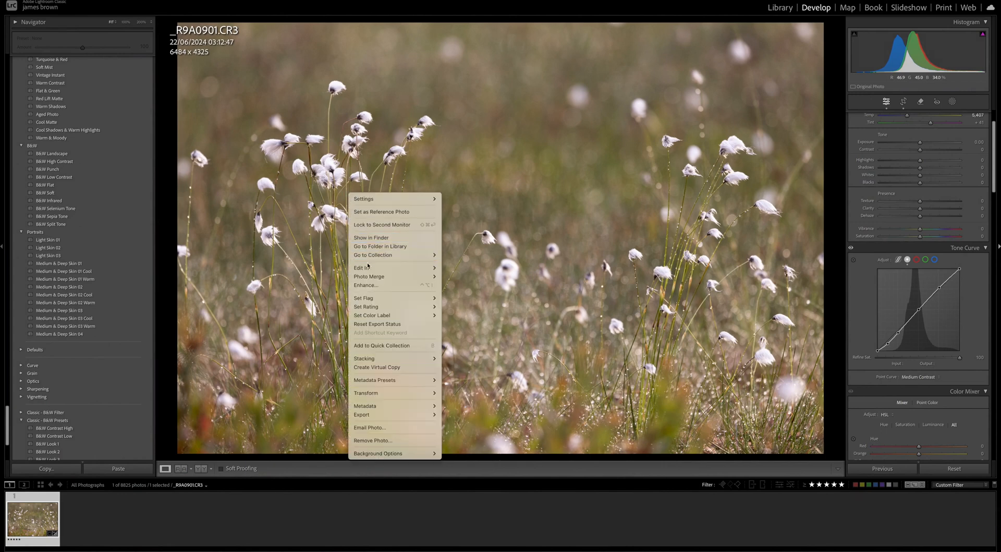
mouse_move(362, 267)
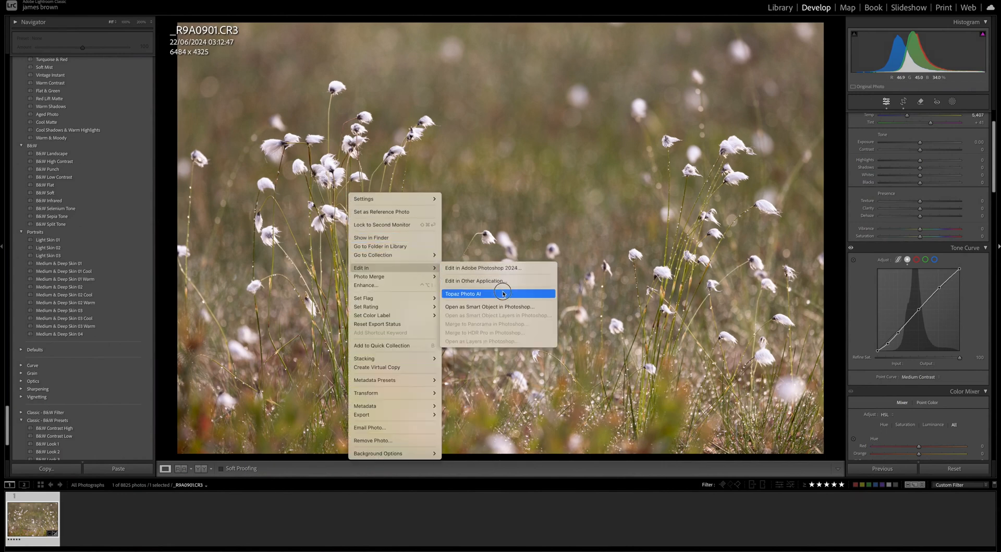
click(463, 293)
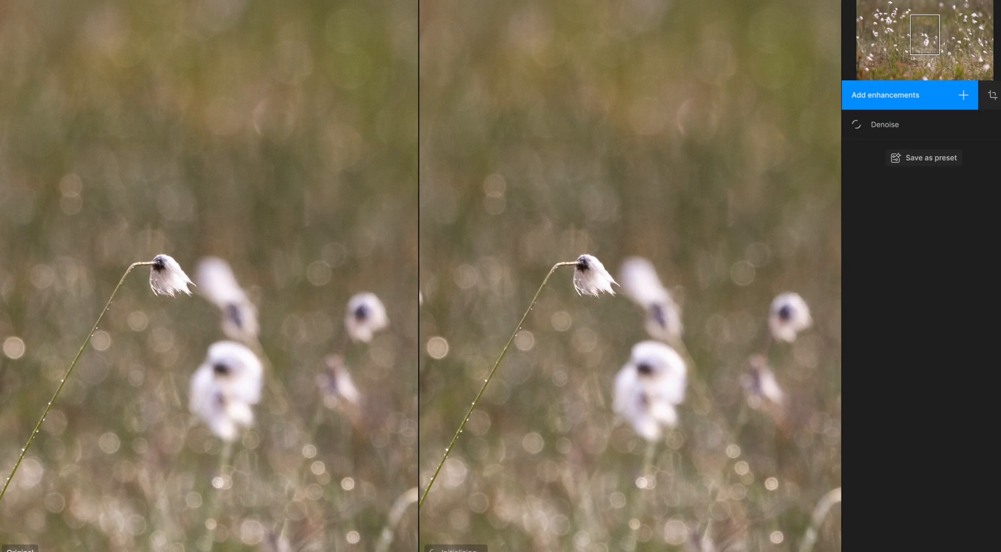
Step: Switch the Denoise enhancement to the Strong model and set its strength to 50
click(884, 125)
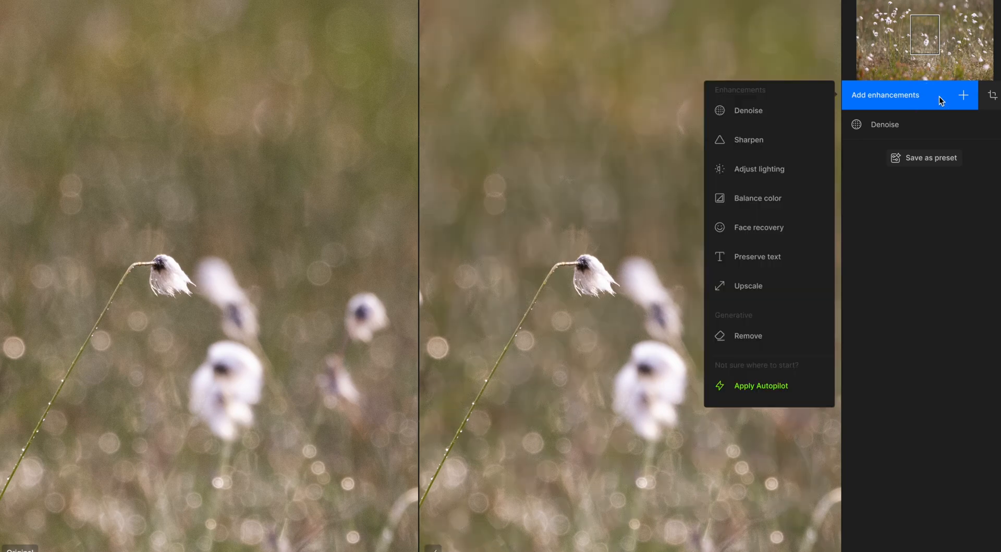
click(748, 110)
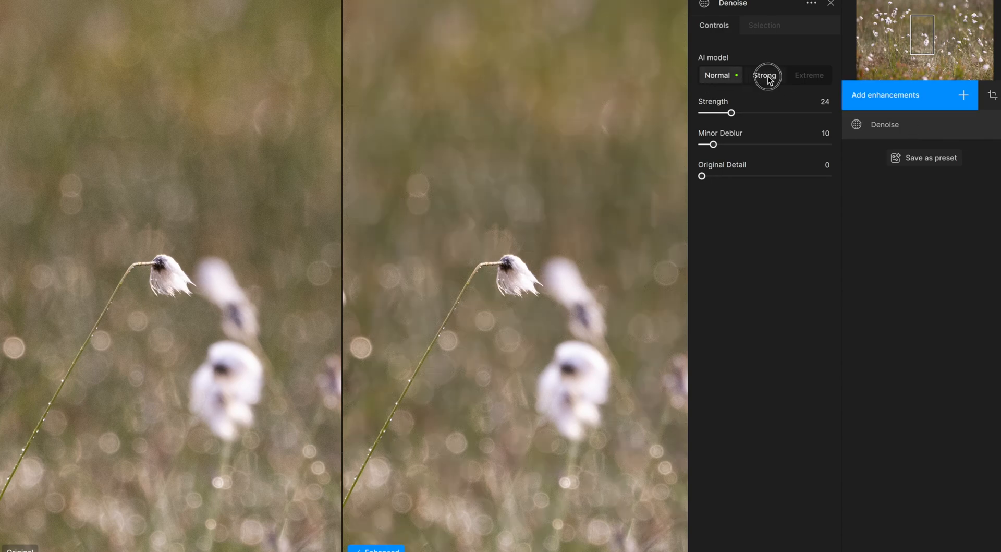
click(766, 75)
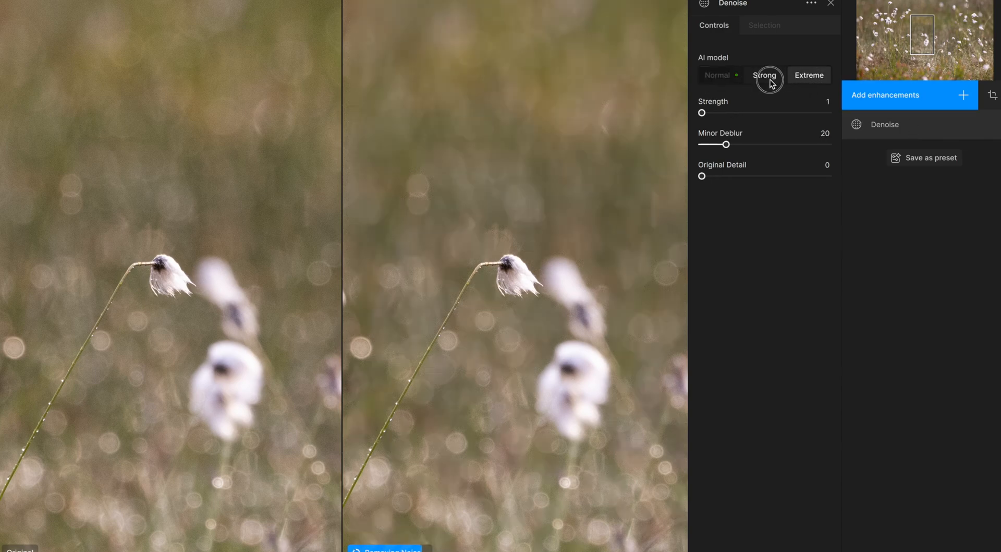
click(717, 75)
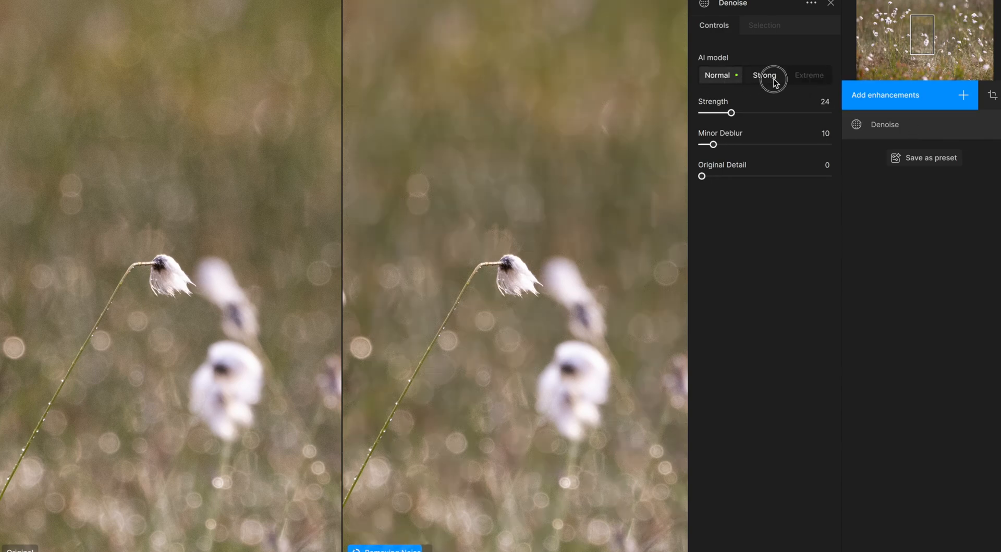
click(765, 74)
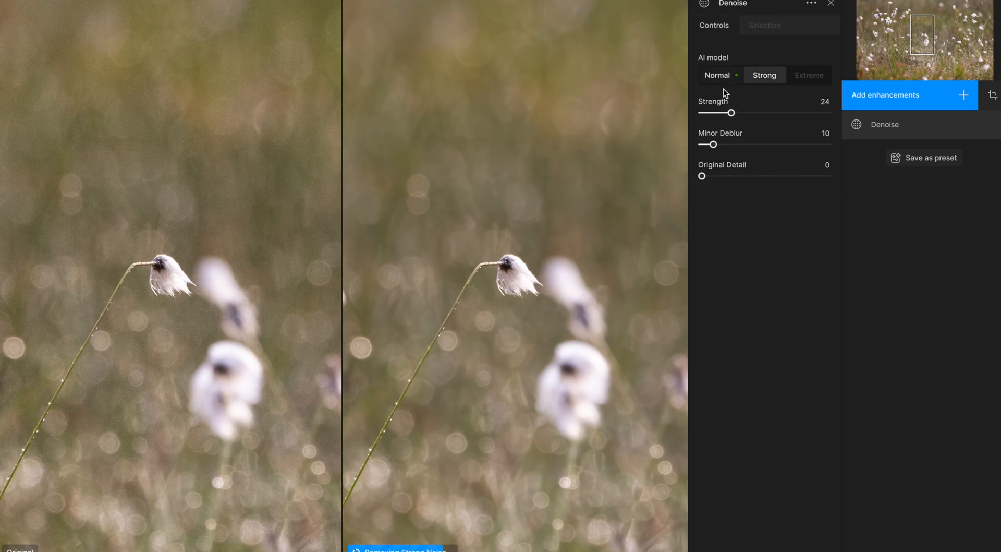
drag(720, 113, 776, 113)
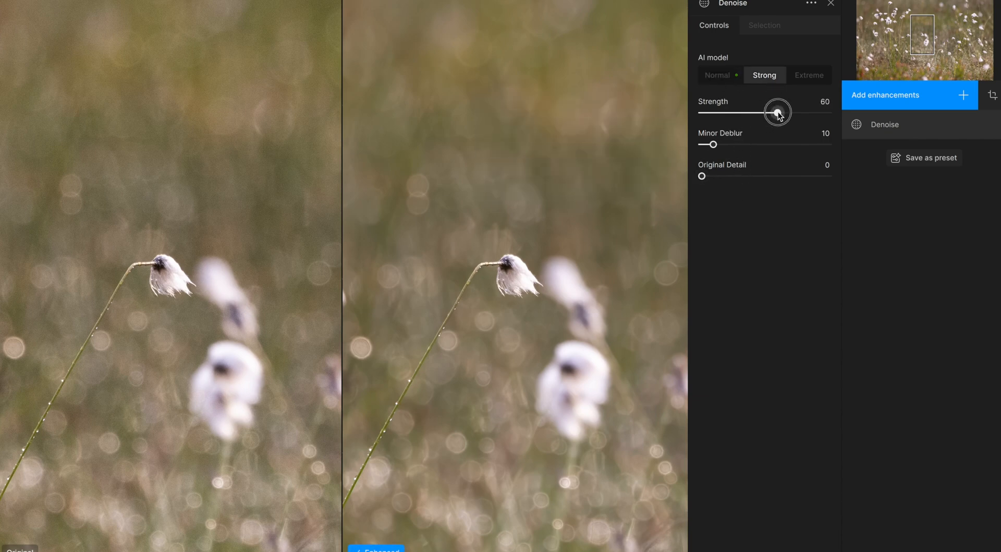
drag(777, 112, 751, 113)
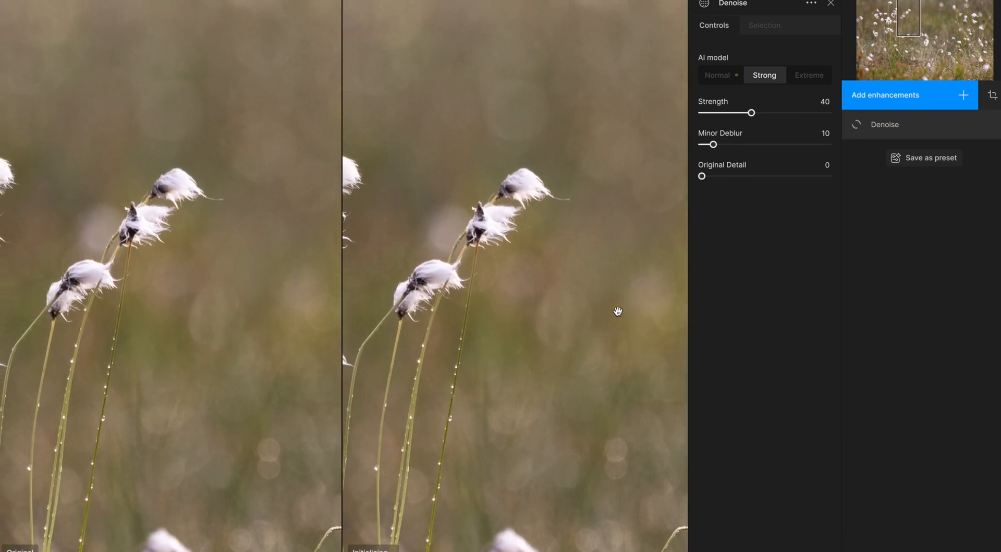
drag(752, 113, 755, 112)
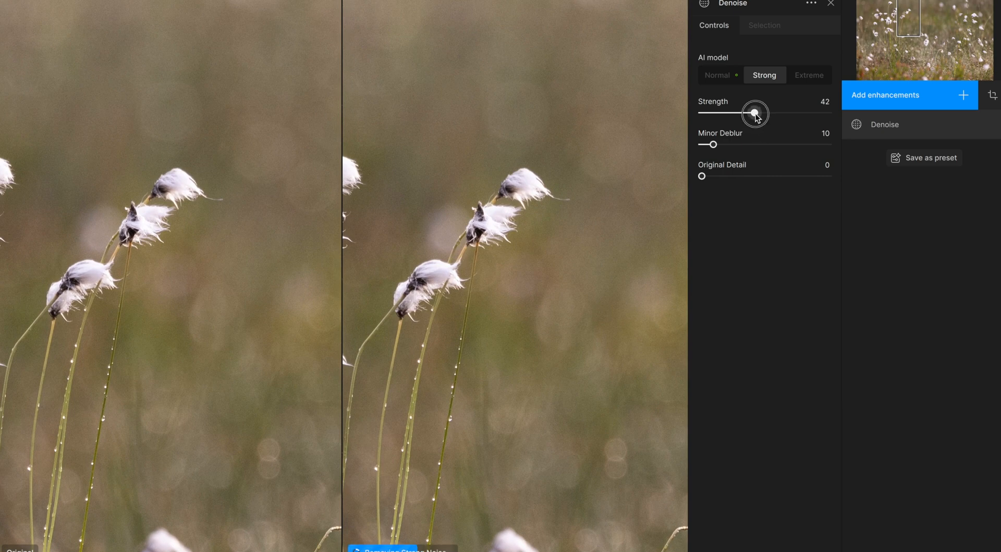
drag(754, 113, 765, 113)
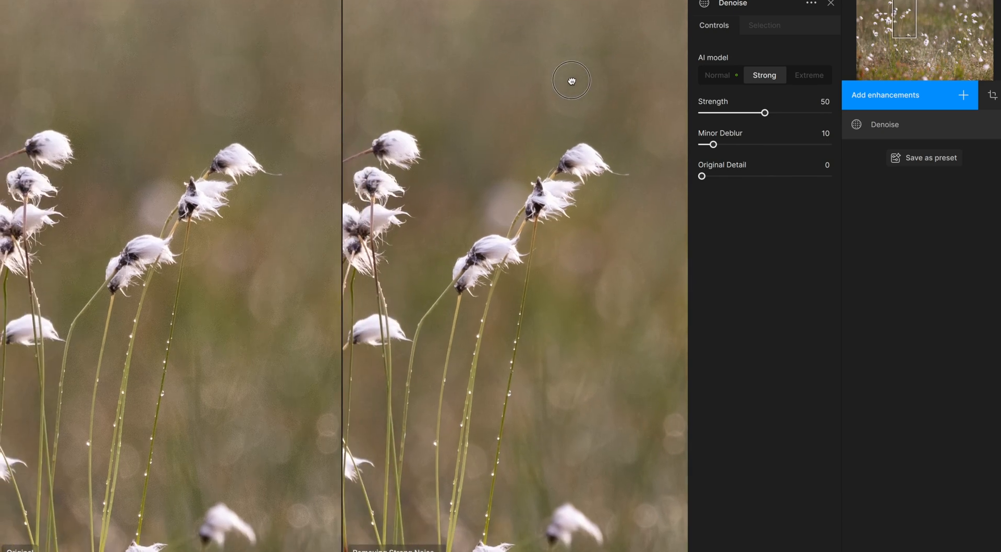
mouse_move(737, 170)
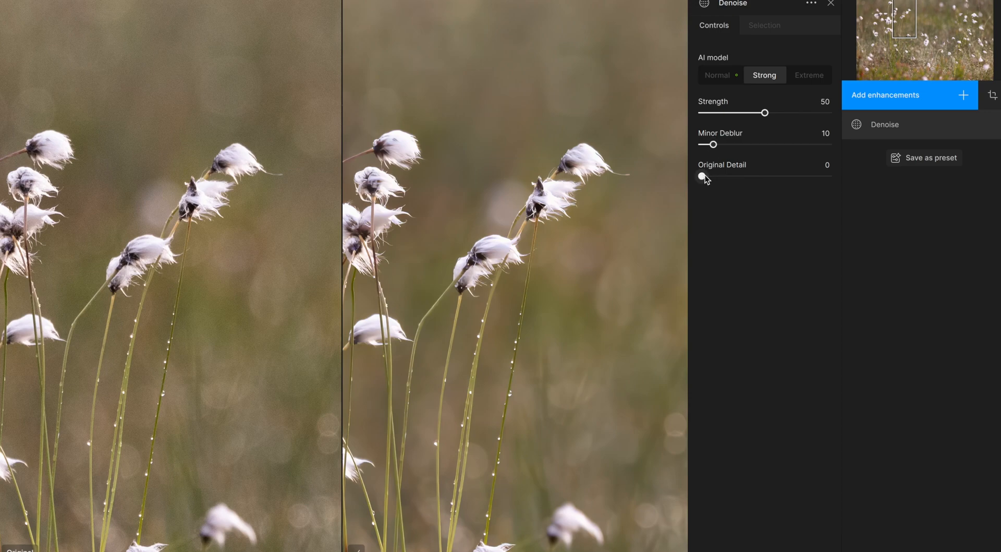
Step: Set Original Detail to 50 and Minor Deblur to 49 in the Denoise panel
drag(703, 176, 769, 176)
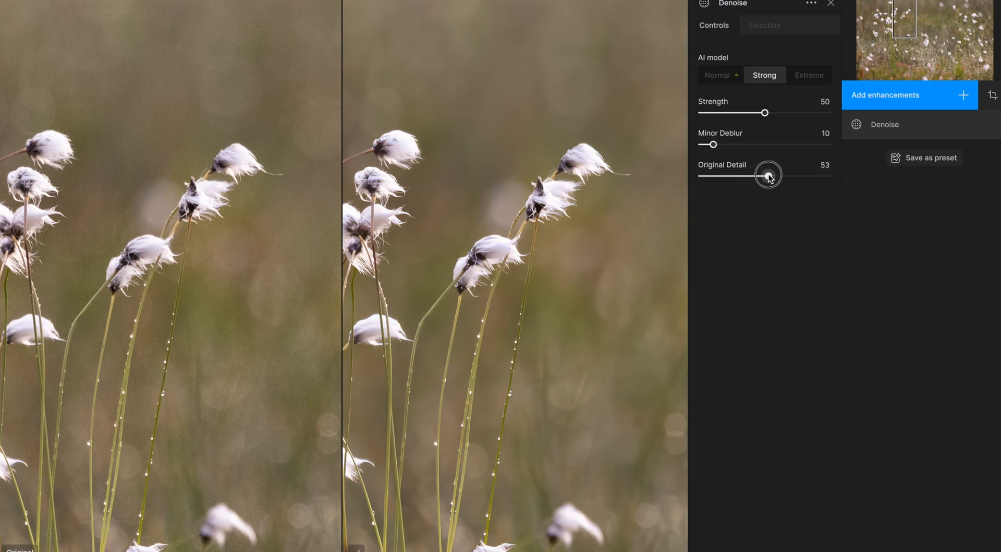
drag(770, 176, 765, 176)
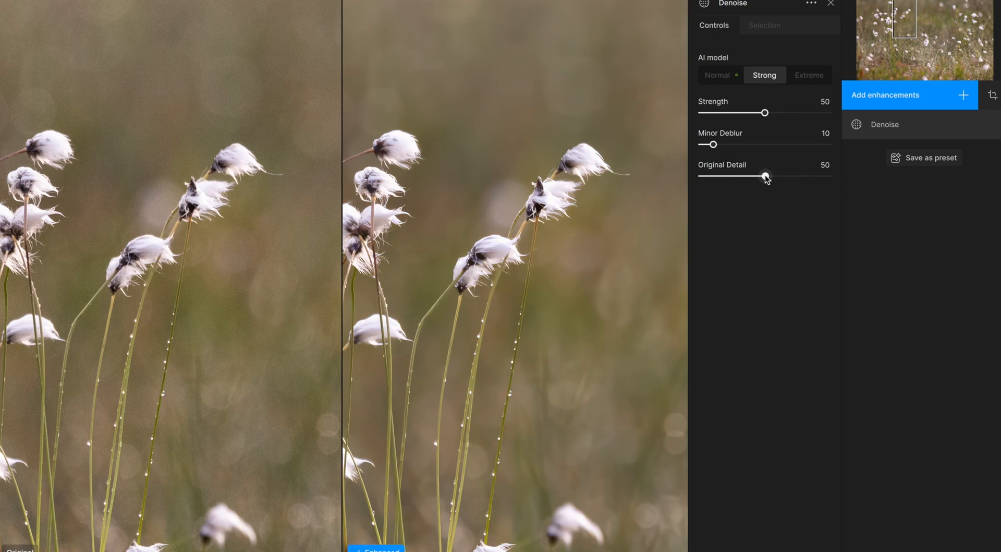
mouse_move(737, 138)
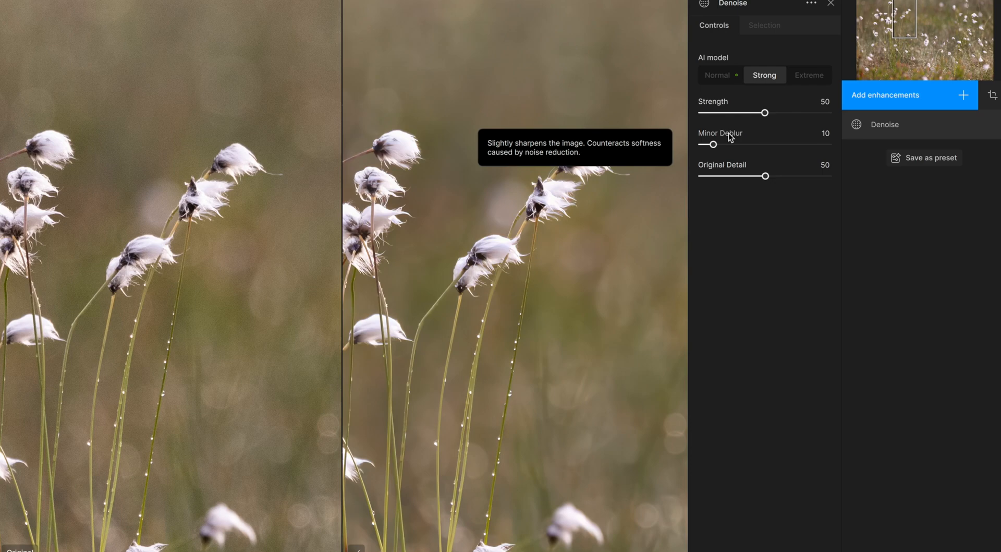
drag(709, 144, 757, 144)
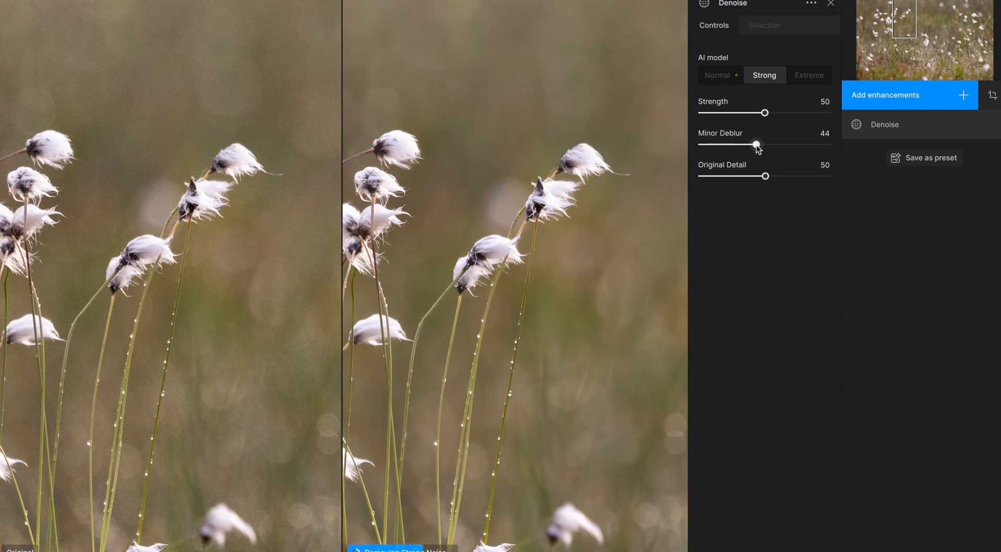
drag(757, 145, 764, 145)
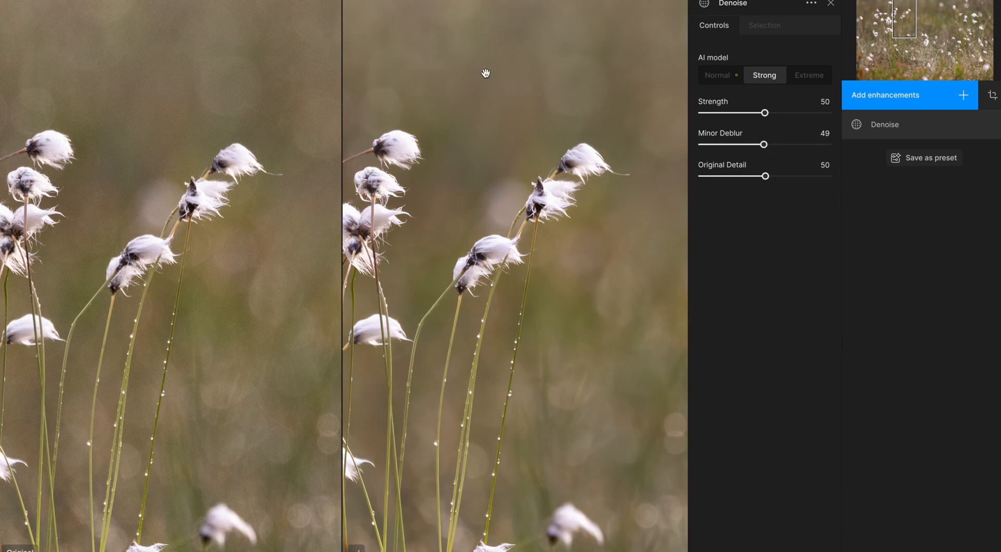
mouse_move(124, 313)
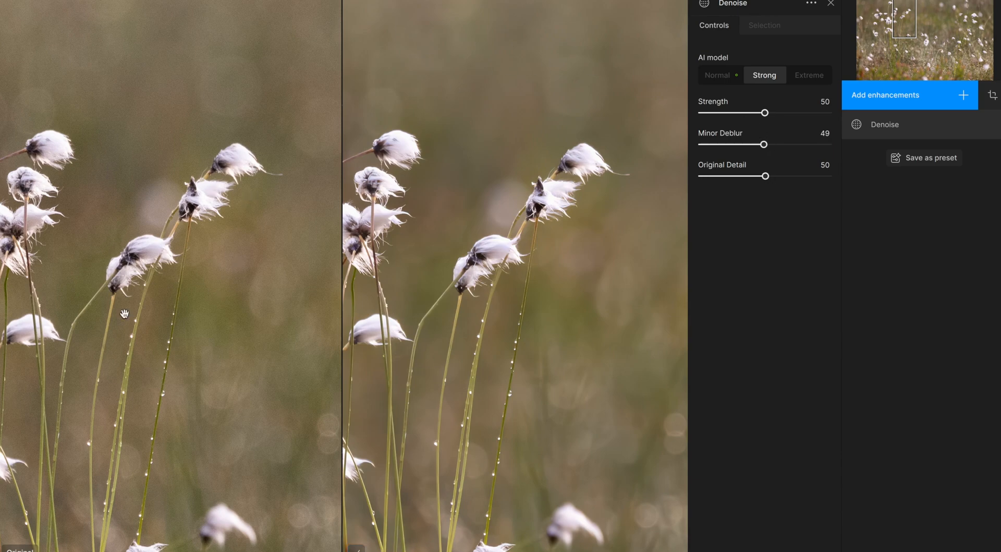
mouse_move(969, 507)
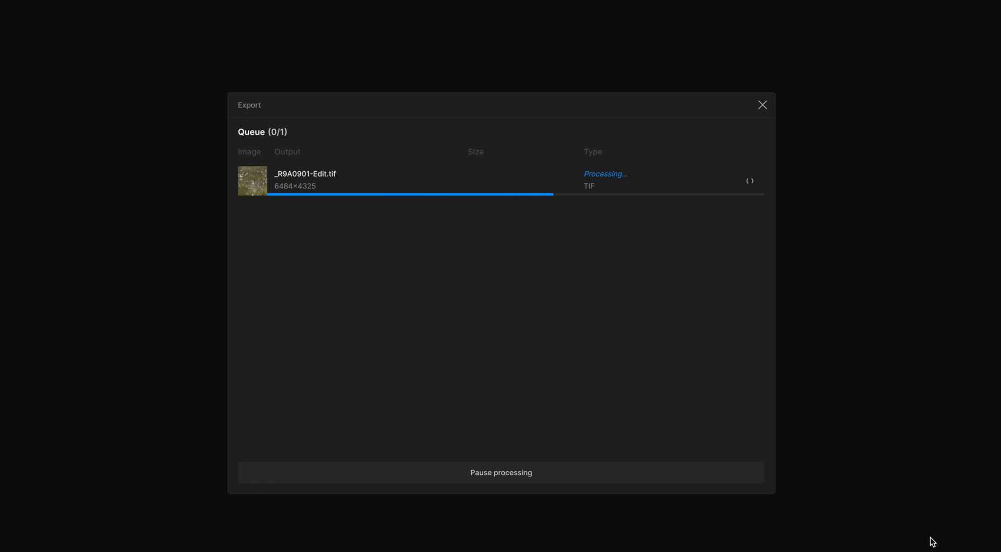
Step: Export the edit as _R9A0901-Edit.tif back into Lightroom
click(761, 105)
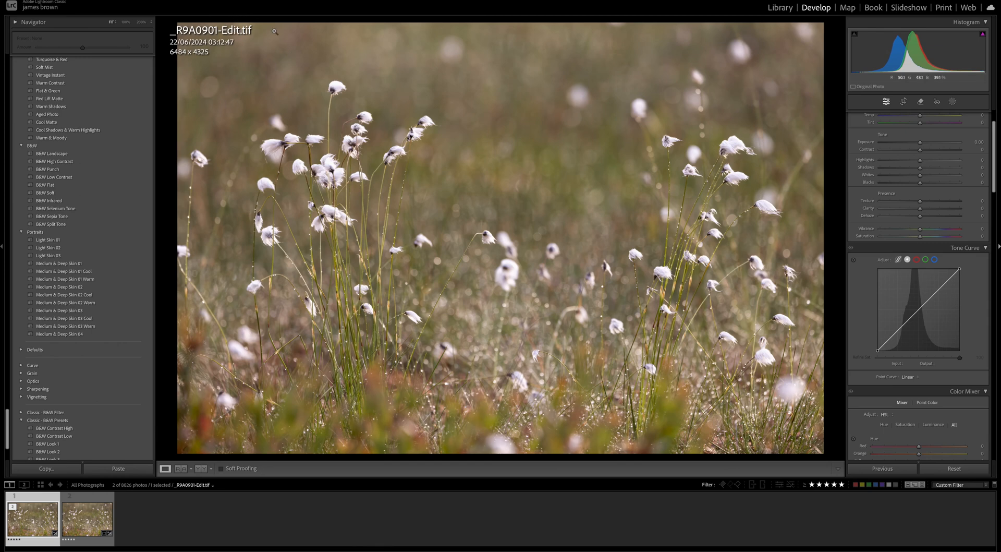
Step: Select the original CR3 raw thumbnail and show its Detail noise reduction settings
click(86, 518)
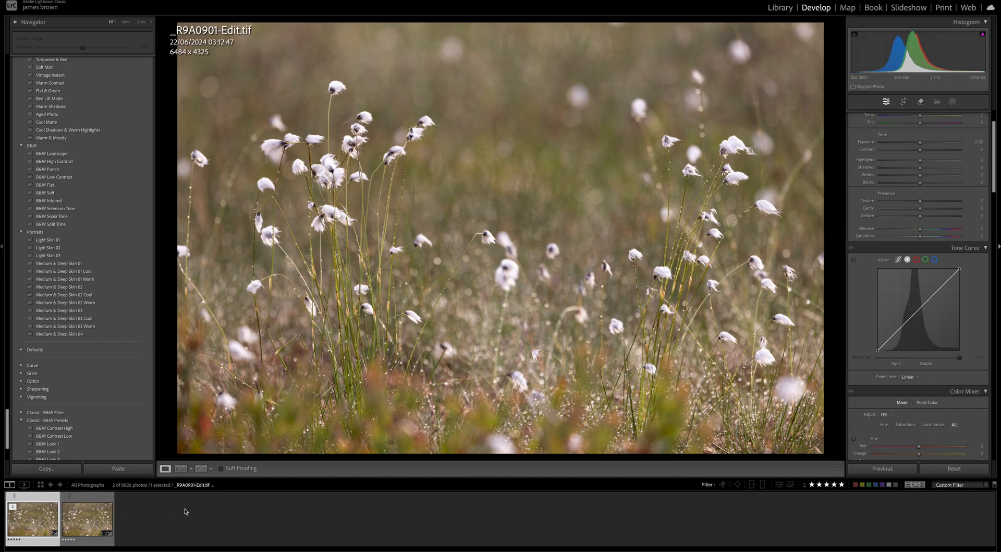
click(182, 468)
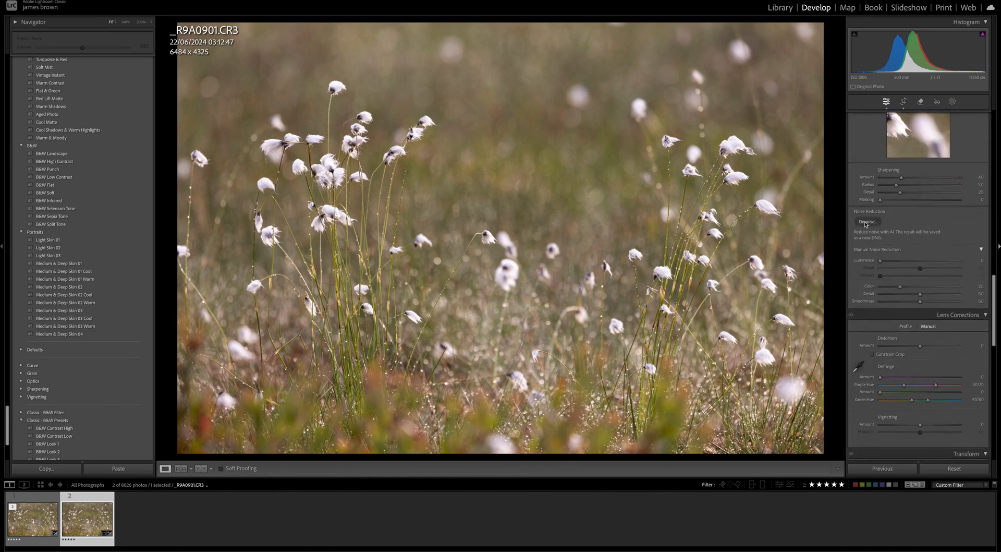
Step: Run AI Denoise on the raw photo at amount 57, creating an enhanced DNG
click(866, 221)
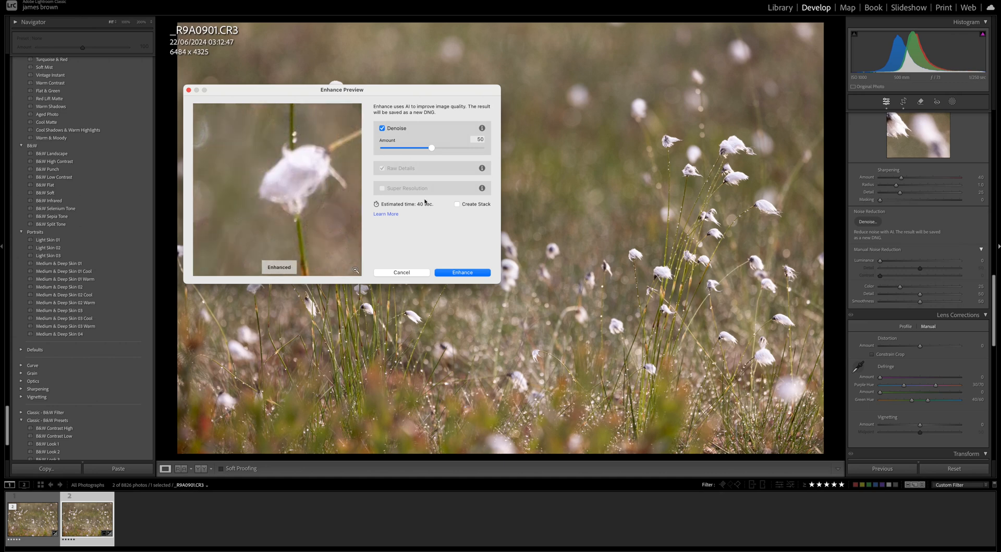
mouse_move(433, 149)
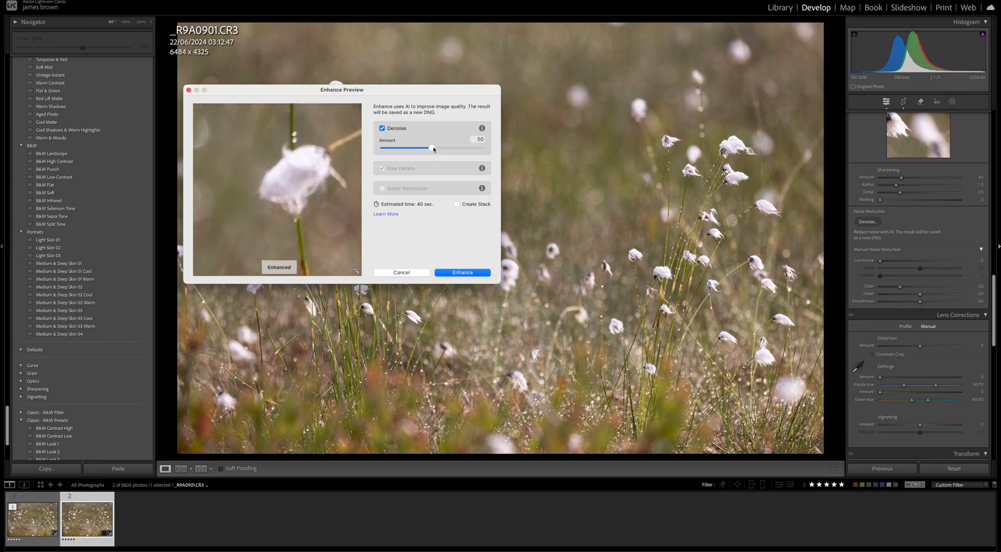
drag(431, 148, 446, 148)
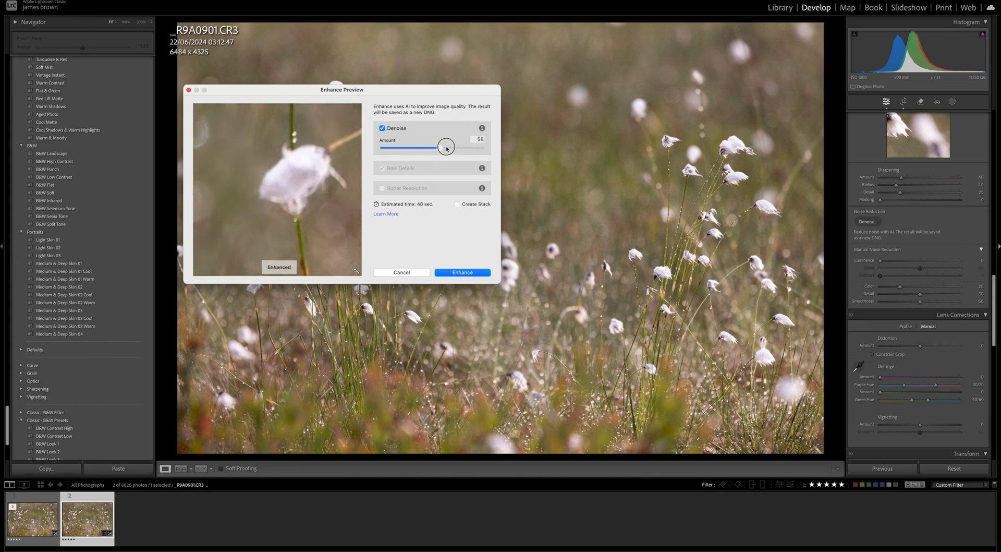
drag(444, 147, 450, 148)
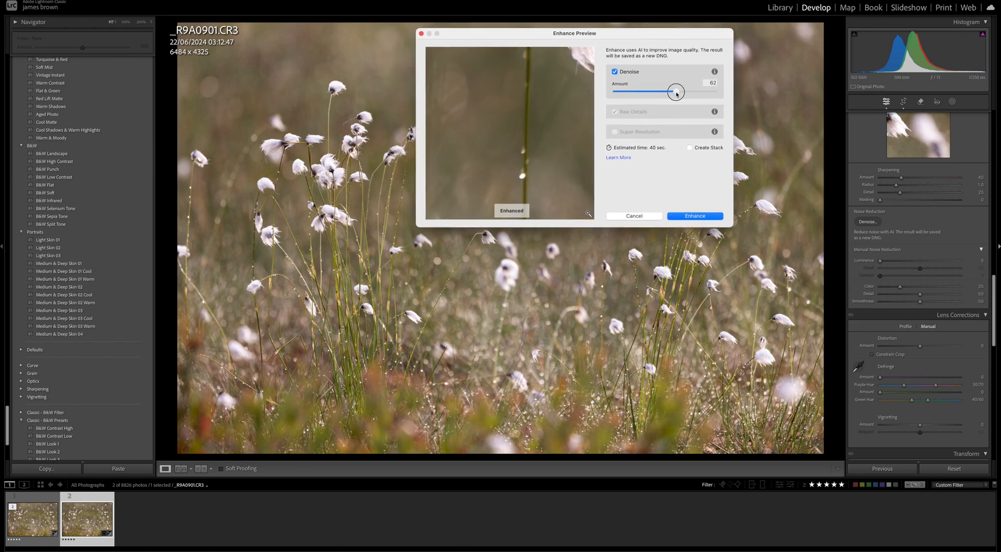
drag(676, 92, 671, 91)
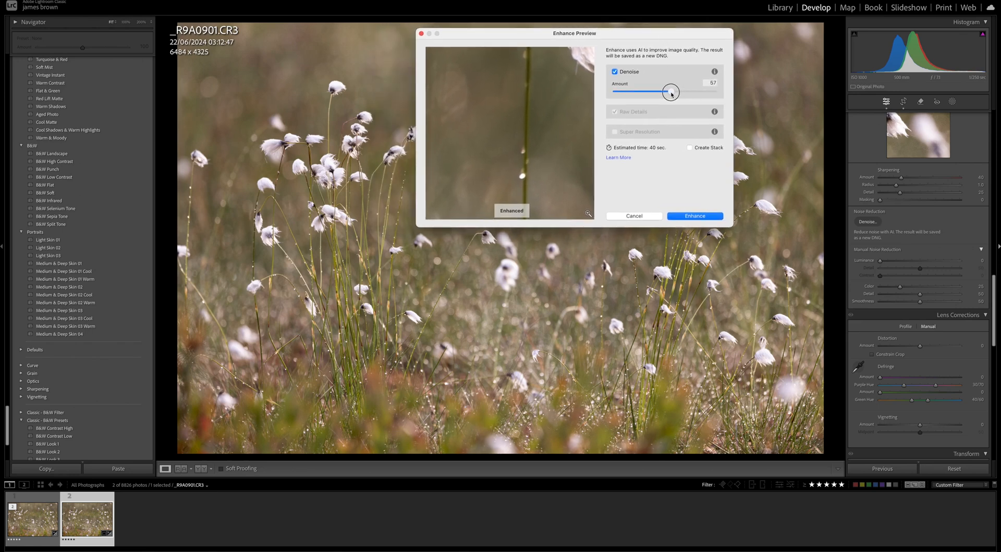
drag(671, 91, 669, 90)
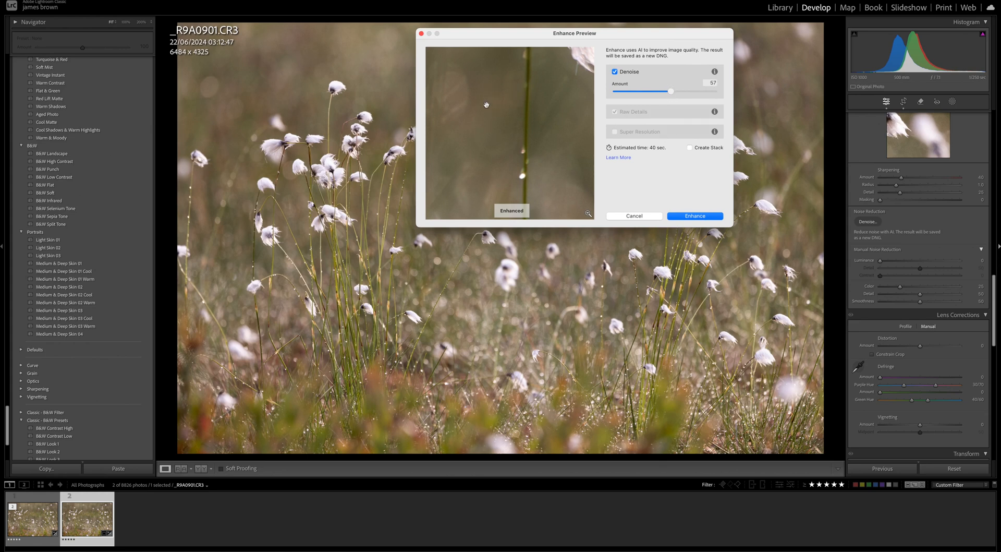
mouse_move(509, 148)
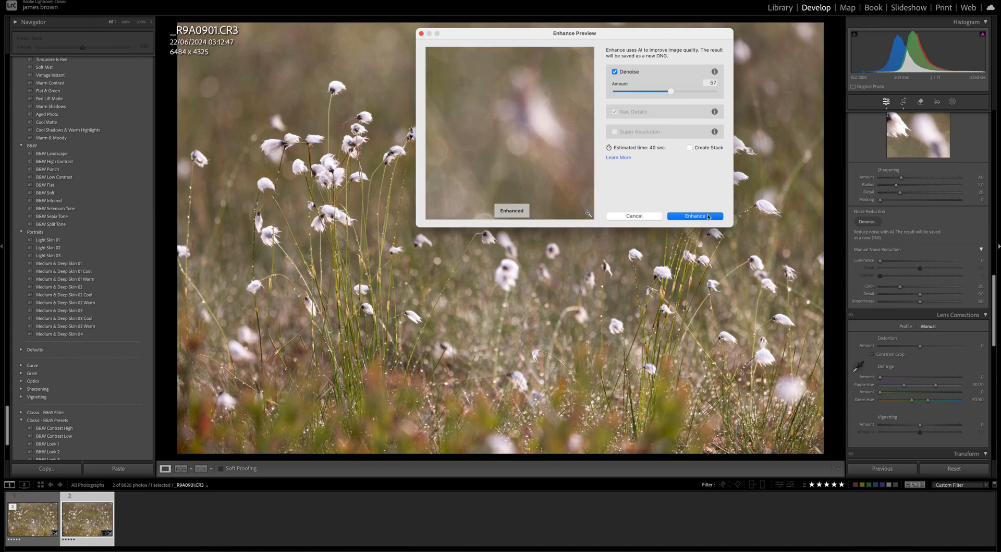
click(695, 216)
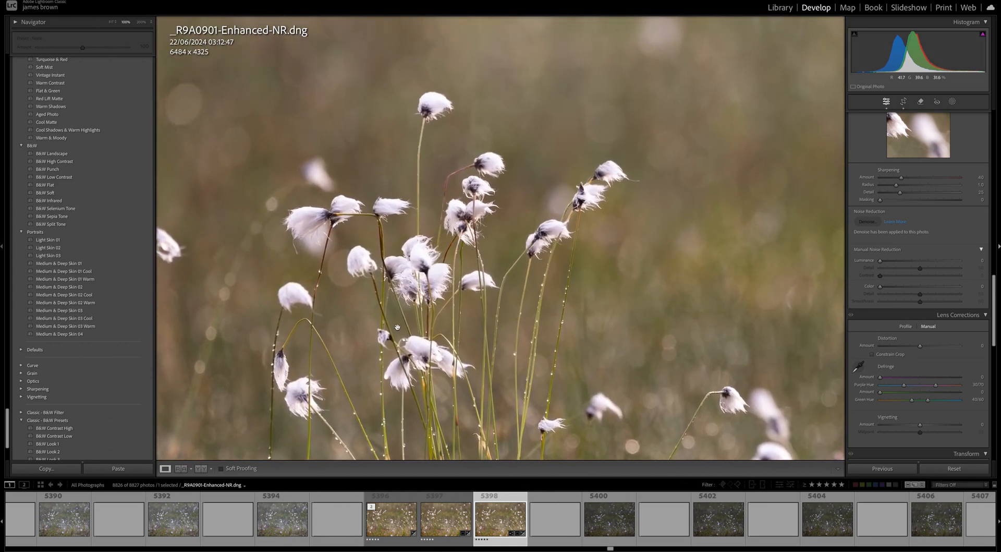
Step: Make _R9A0901-Edit.tif the reference photo in Reference View
click(445, 519)
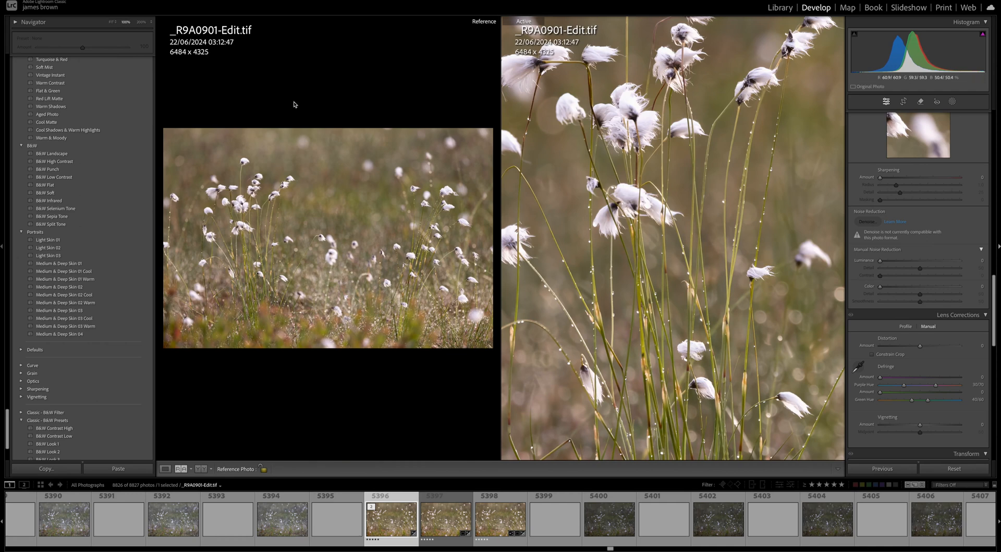
Step: Place the Enhanced-NR DNG beside the Topaz TIF reference
click(500, 518)
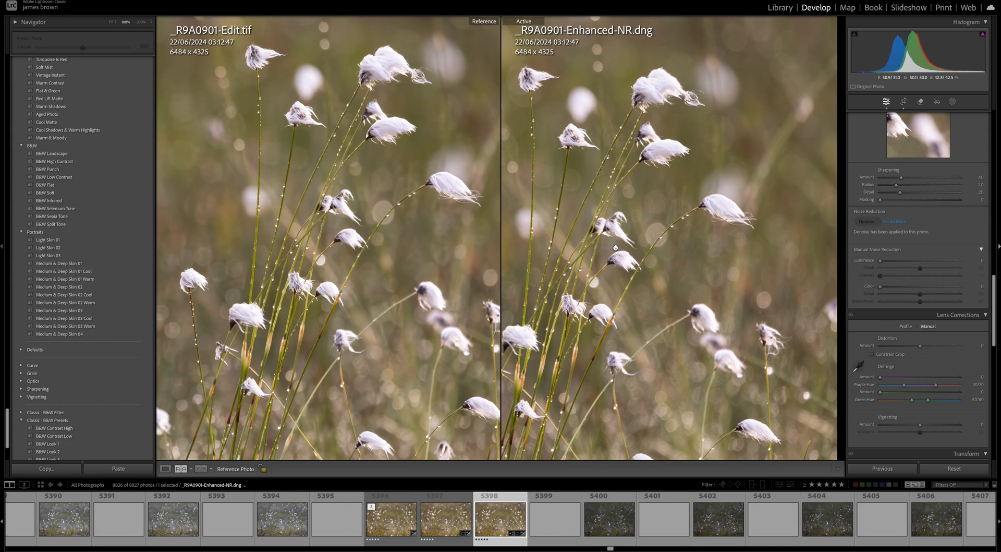
mouse_move(515, 167)
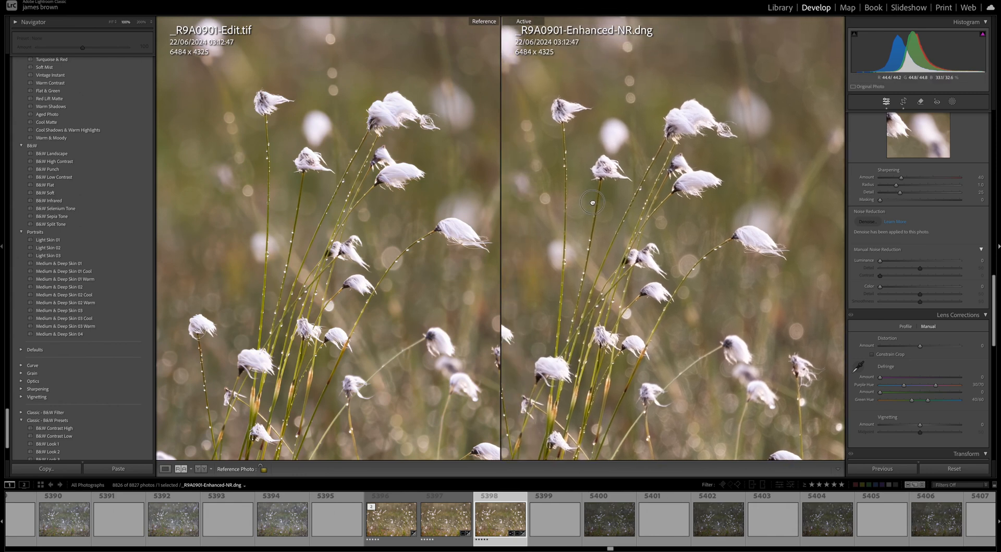
mouse_move(574, 200)
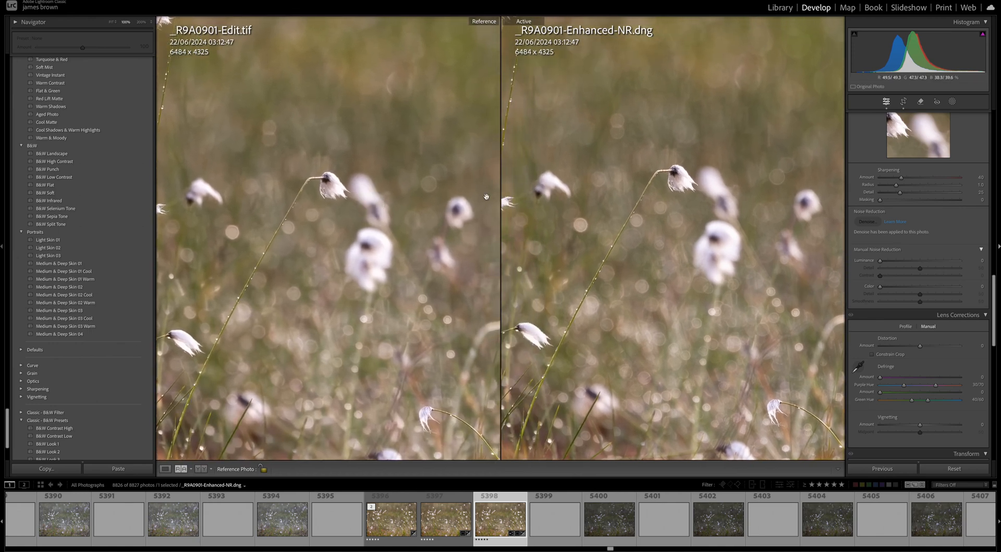
Step: Zoom to 200% and pan to matching flower heads, return to Fit, then zoom again
click(140, 22)
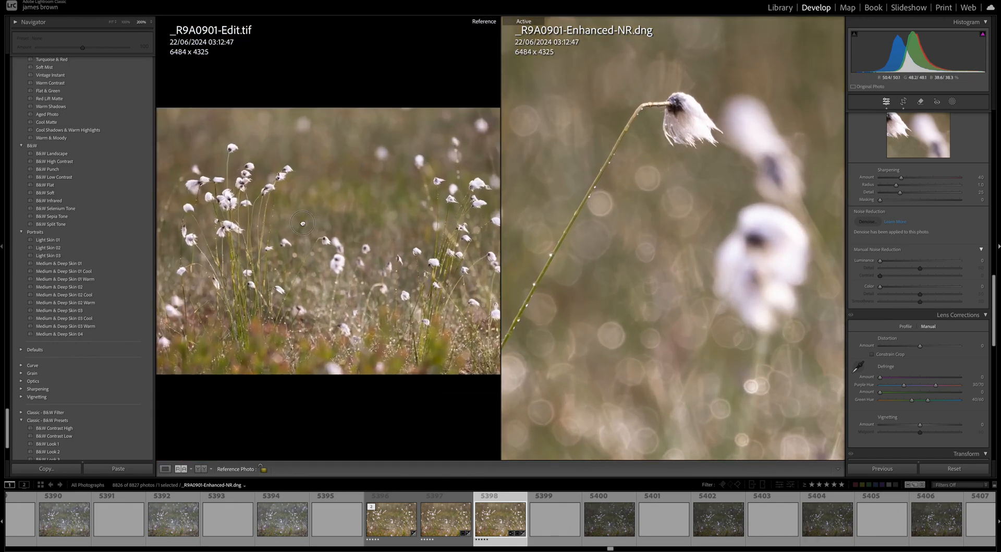
drag(302, 222, 306, 234)
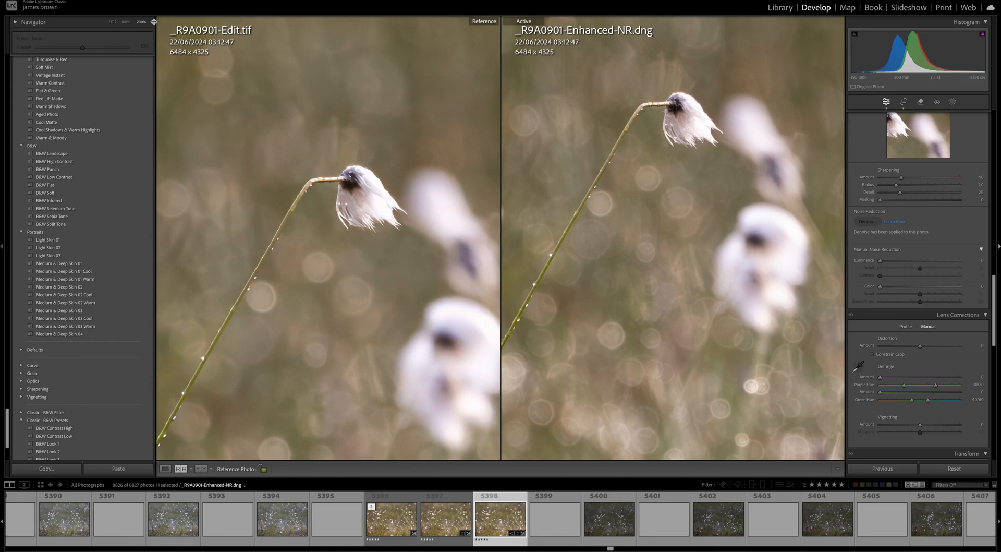
click(140, 21)
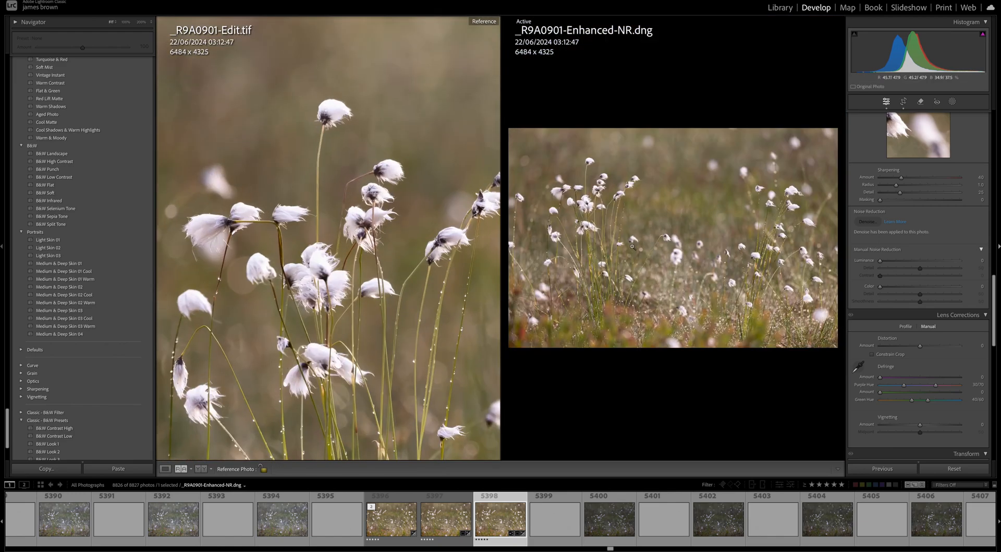
click(126, 22)
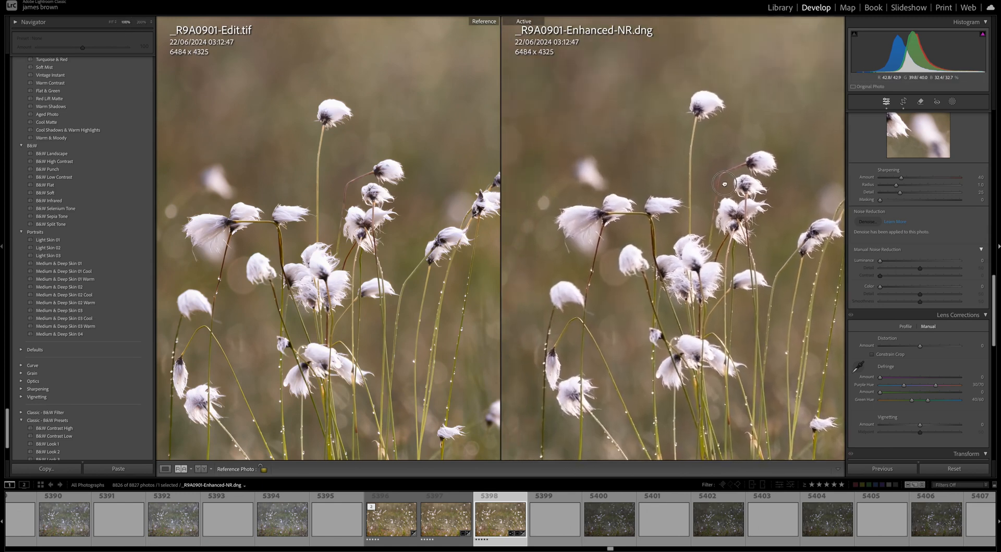
drag(723, 184, 692, 227)
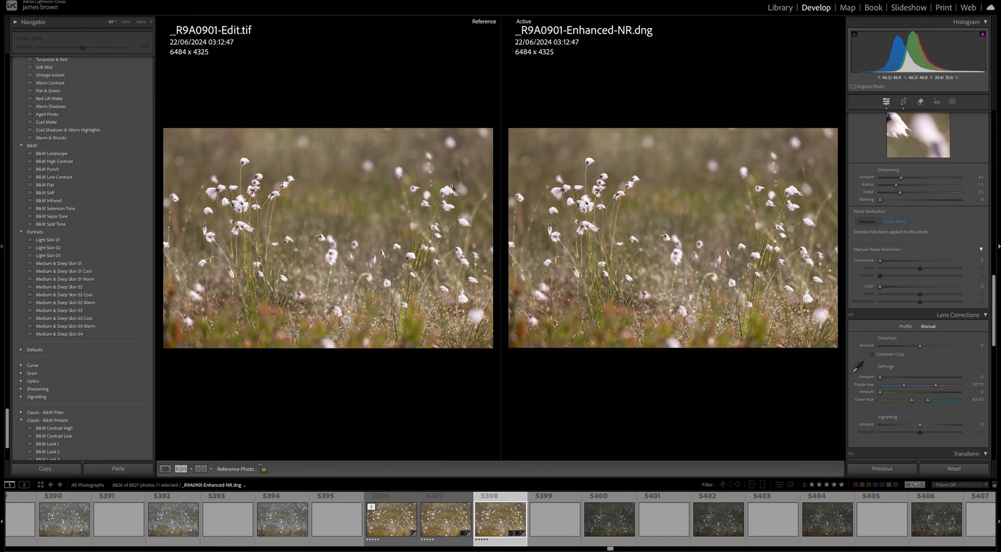
mouse_move(541, 248)
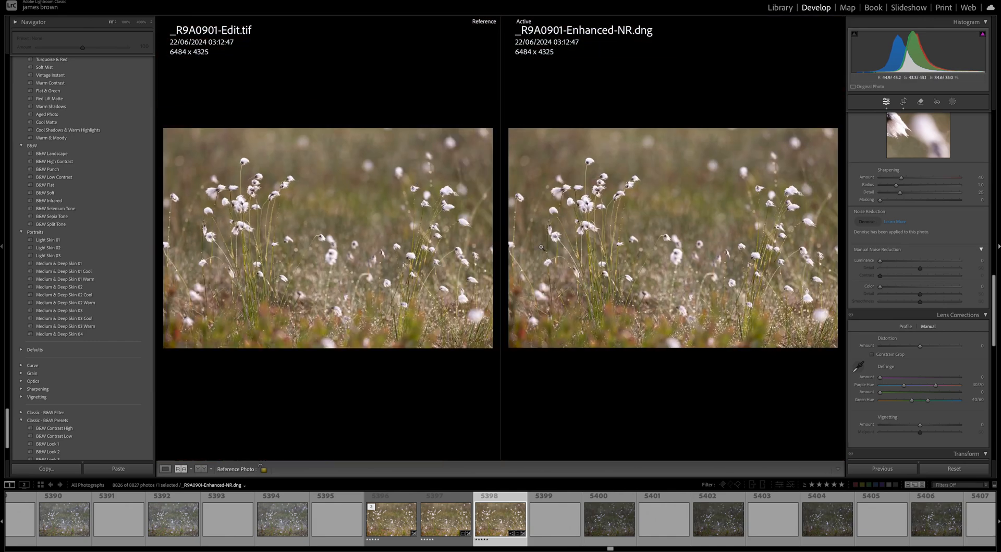
mouse_move(655, 328)
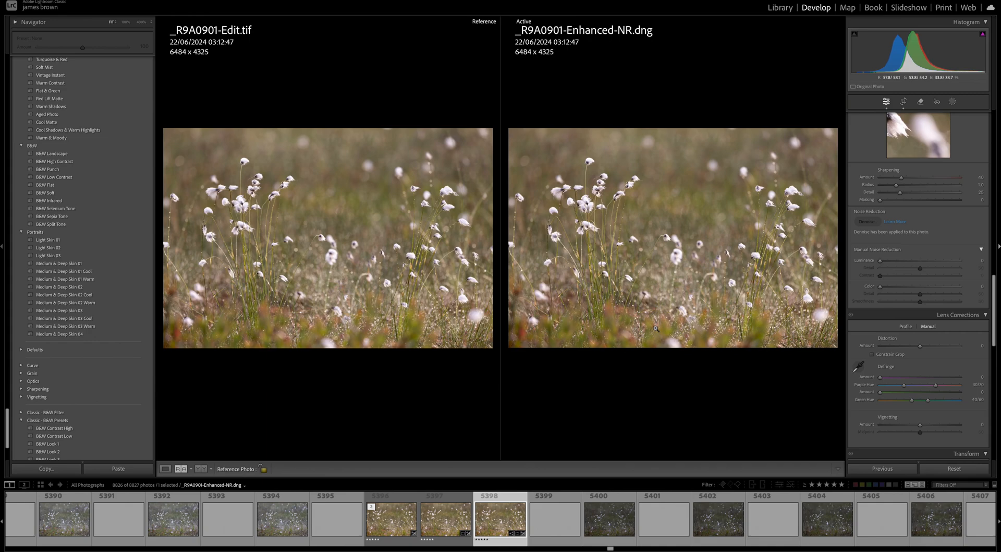
mouse_move(356, 222)
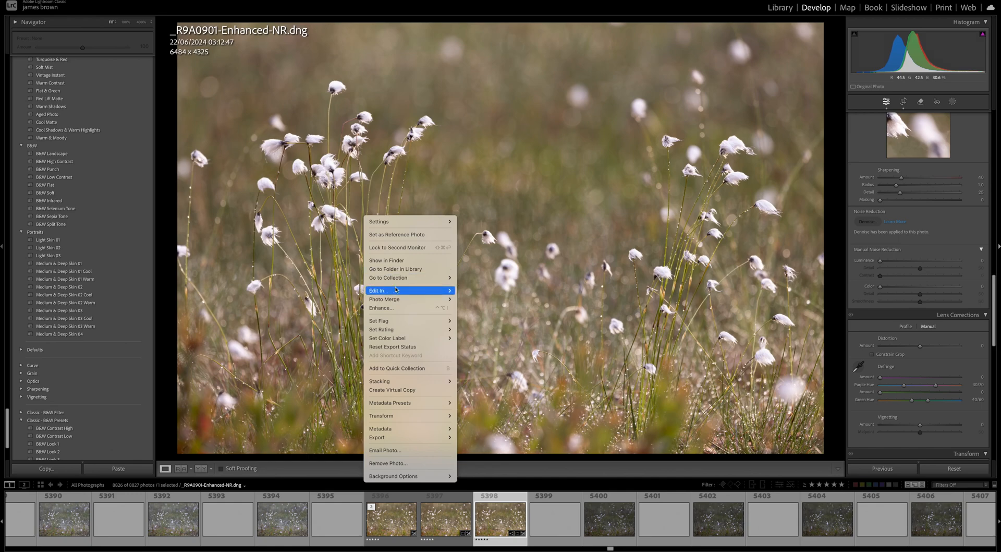
Step: Open the Enhanced-NR DNG in Topaz Photo AI
click(495, 317)
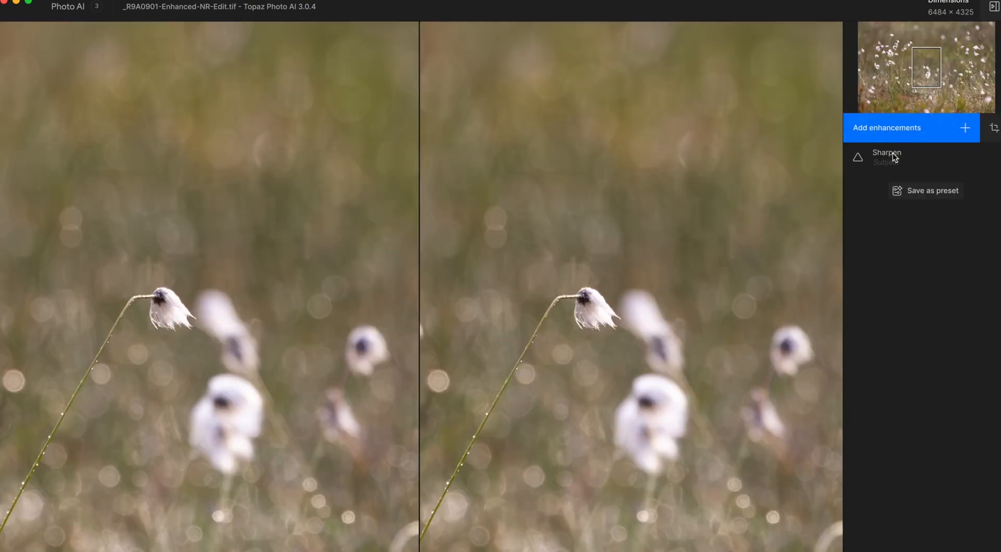
Step: Review the Sharpen settings, then add a 2x Upscale enhancement with High Fidelity (v2)
click(887, 156)
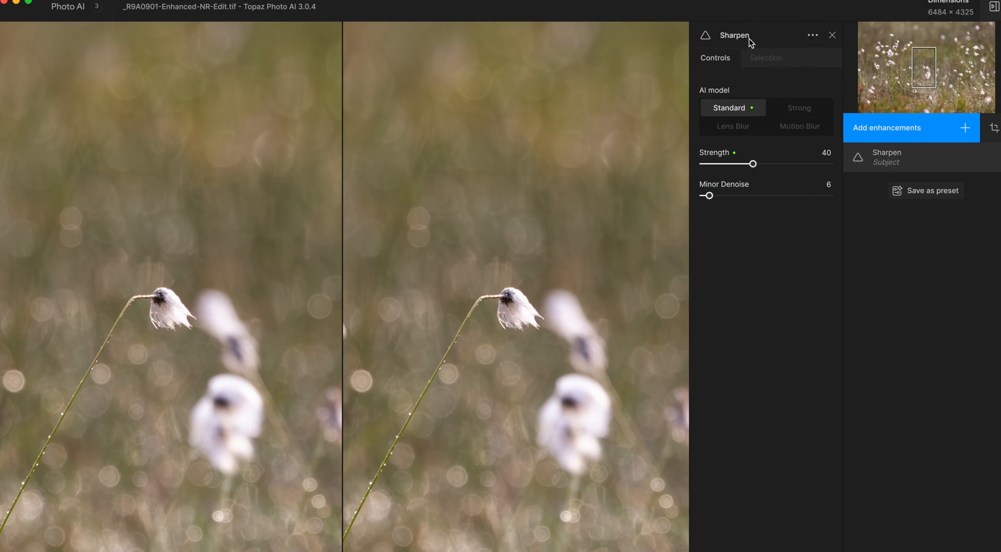
click(812, 35)
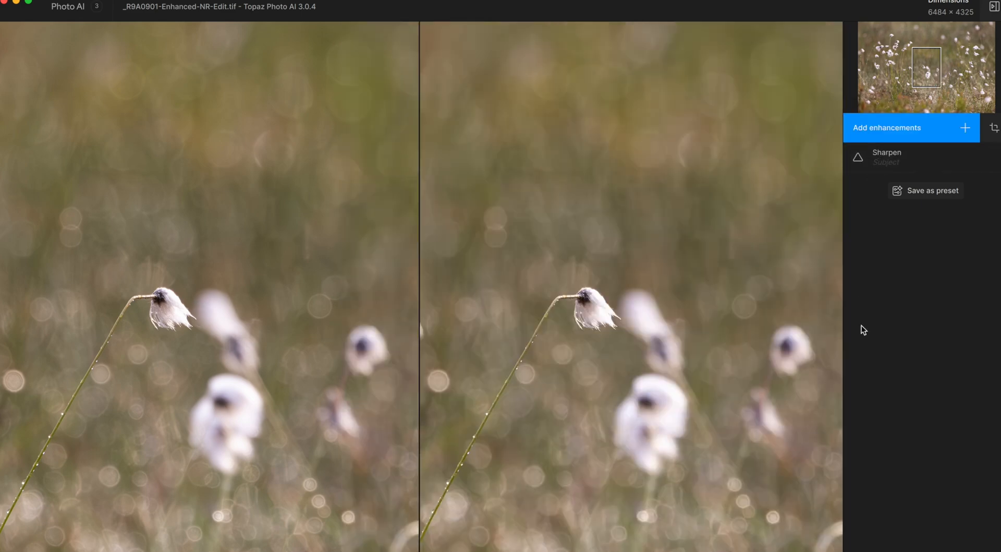
mouse_move(612, 319)
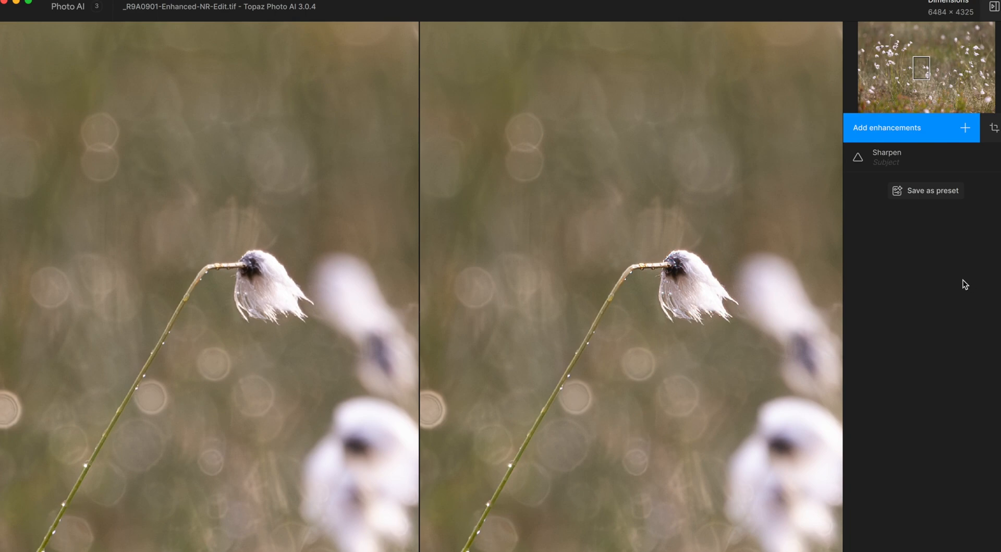
mouse_move(921, 245)
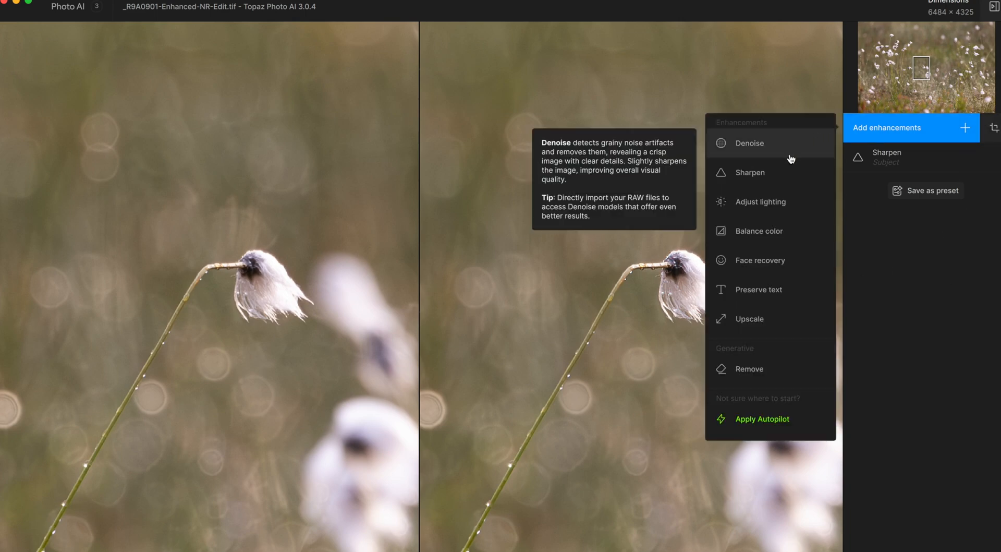
mouse_move(791, 274)
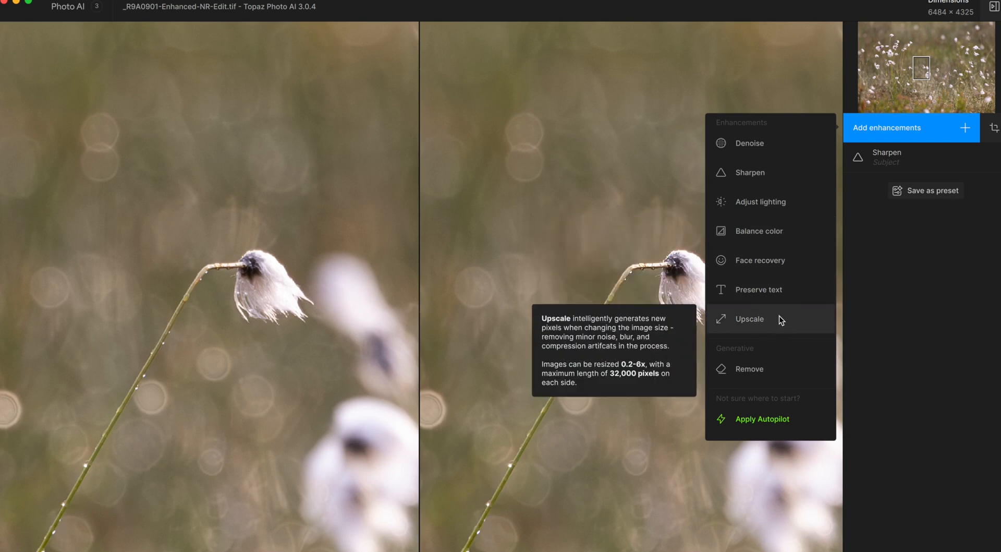
click(748, 319)
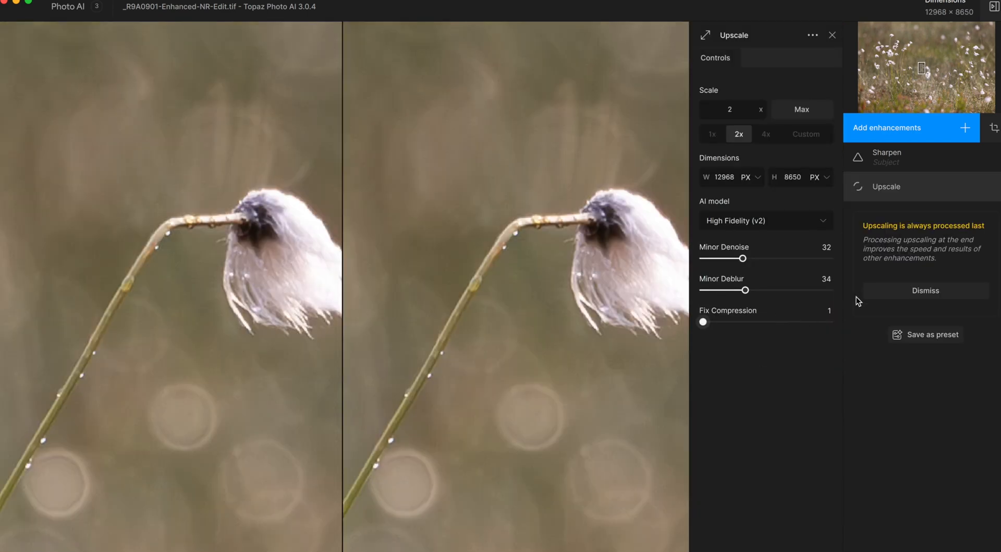